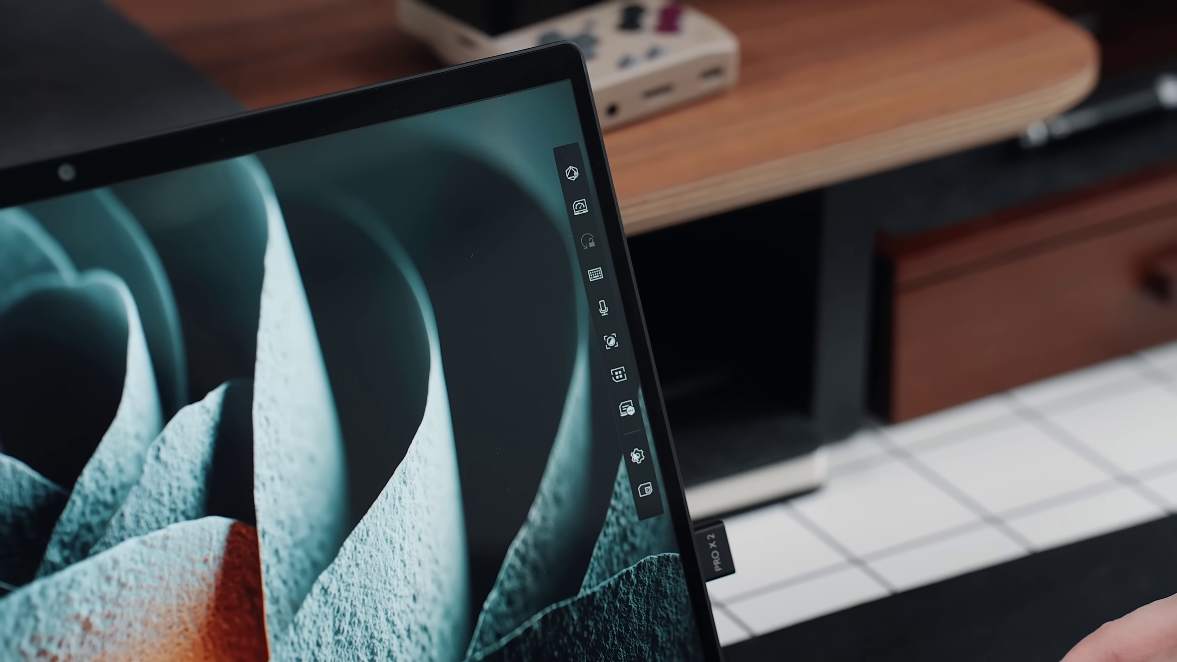
- Show the ScreenXpert Control Center customization with Bar mode and Panel mode look options
{"action": "left_click", "coordinate": [647, 468]}
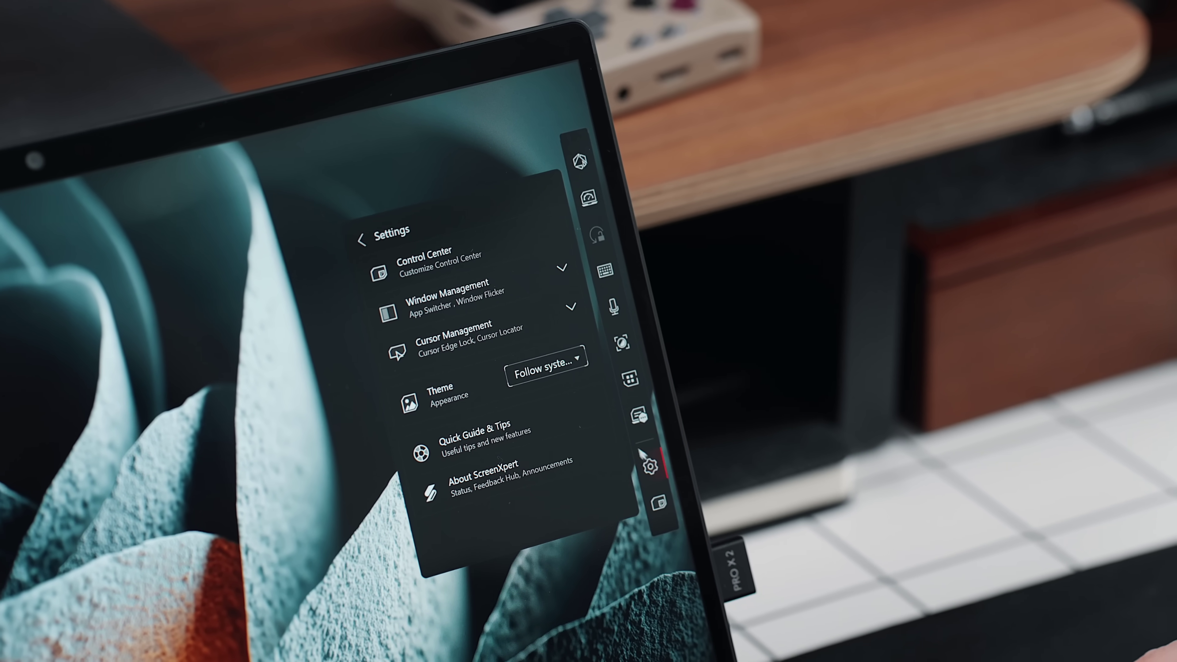
{"action": "left_click", "coordinate": [426, 257]}
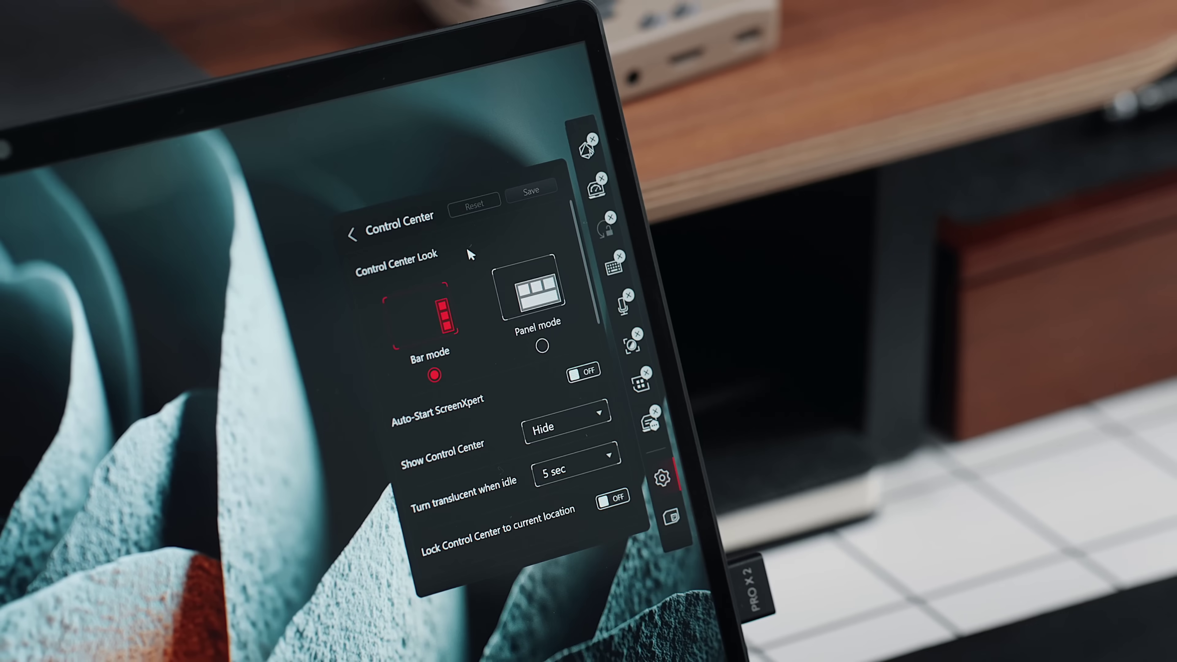